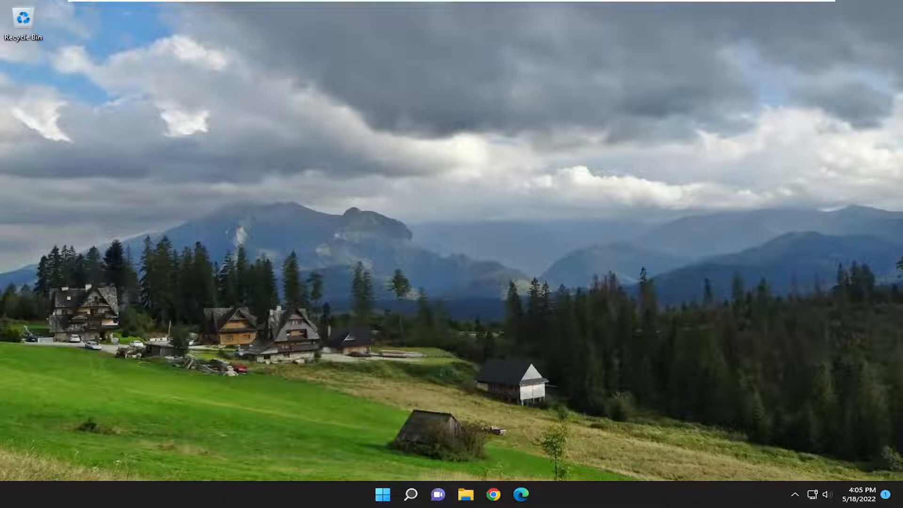
mouse_move(472, 414)
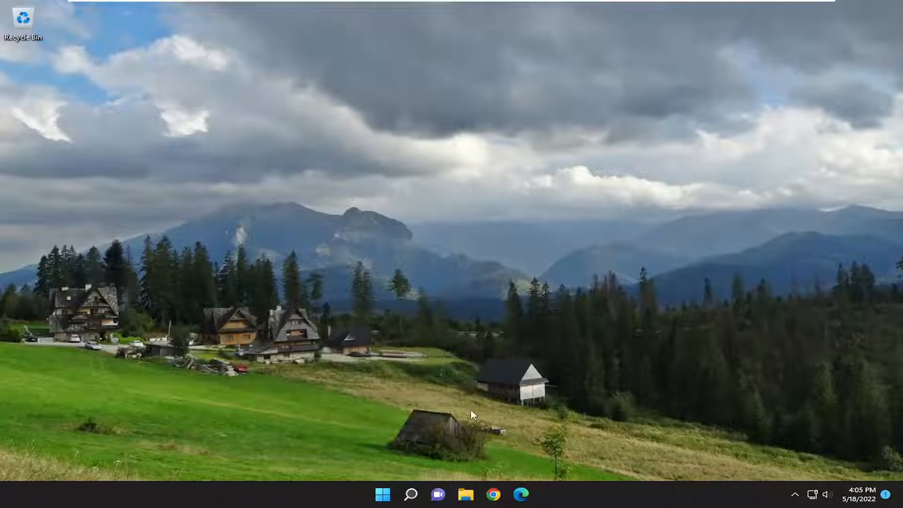
- Search Windows for "windows features" to surface Turn Windows features on or off
left_click(411, 493)
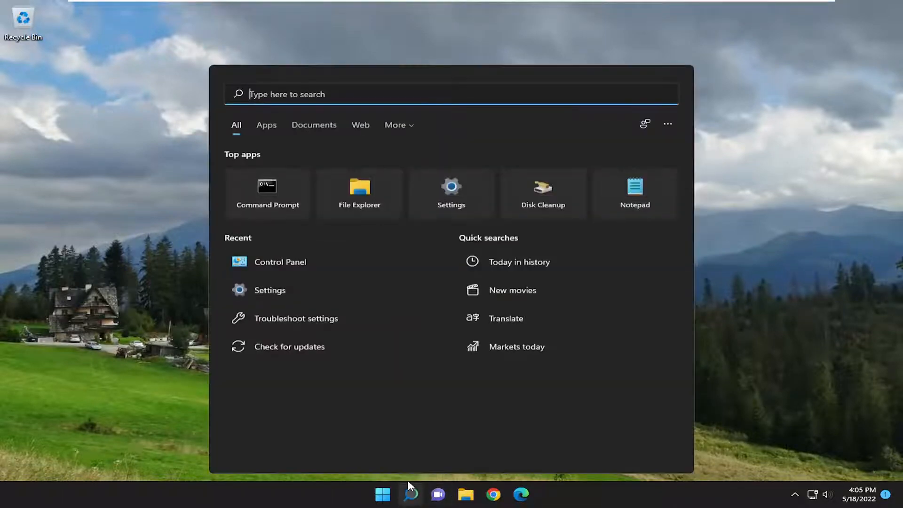
type("windows features")
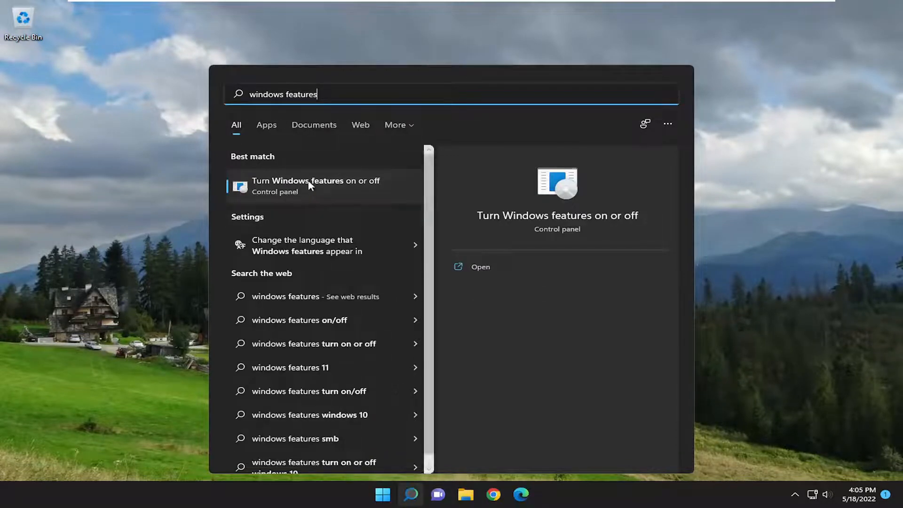
- Uncheck .NET Framework 3.5 and 4.8 Advanced Services in Windows Features and confirm with OK
left_click(316, 185)
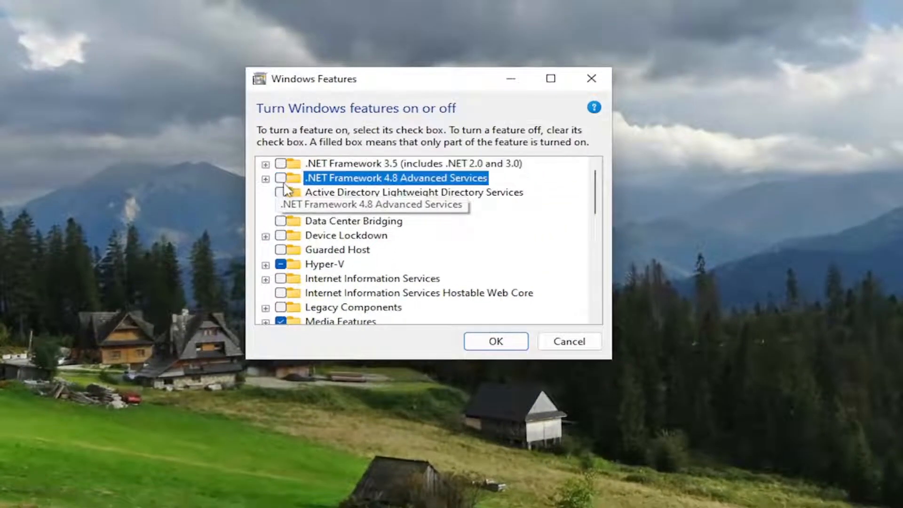
left_click(493, 340)
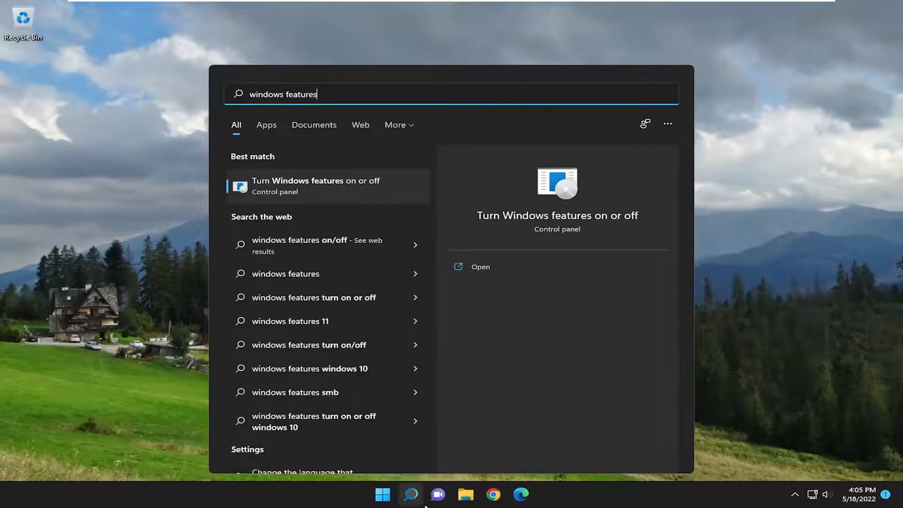
- Re-enable .NET Framework 3.5 with WCF HTTP and Non-HTTP Activation and confirm with OK
left_click(316, 185)
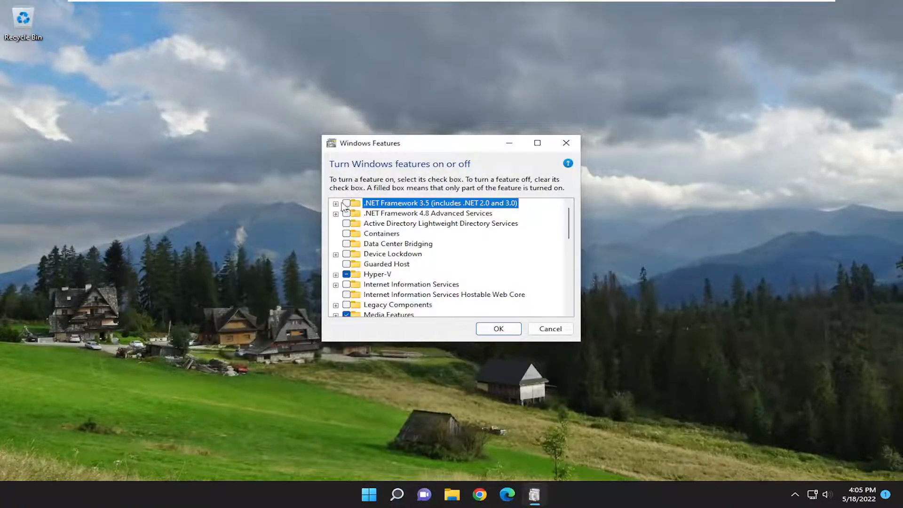
left_click(336, 203)
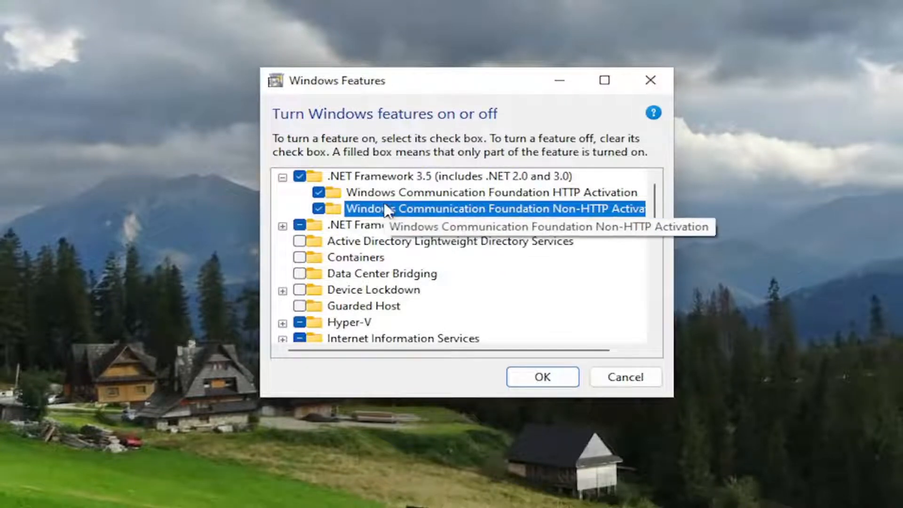
mouse_move(388, 198)
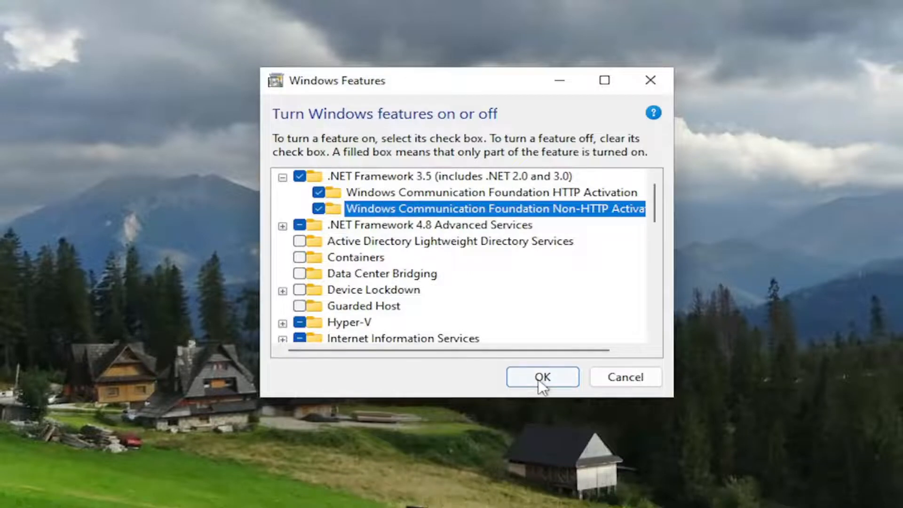
left_click(542, 377)
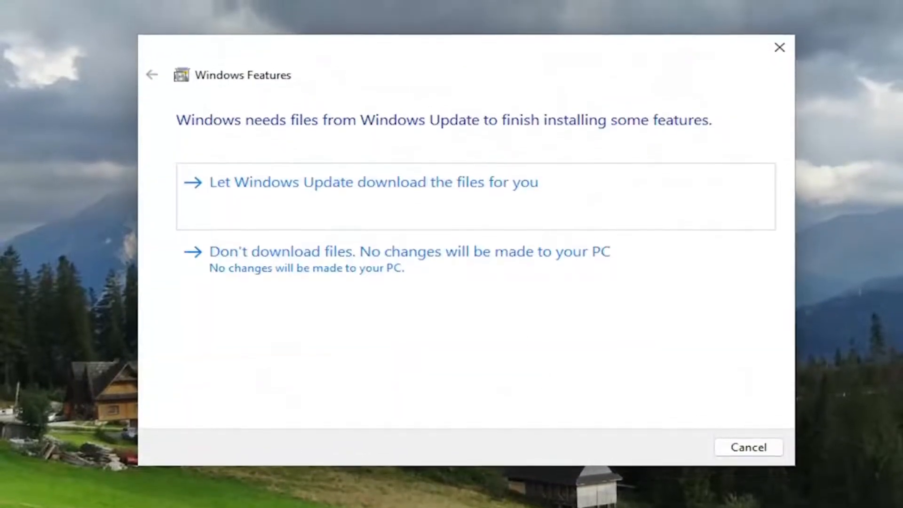
mouse_move(512, 208)
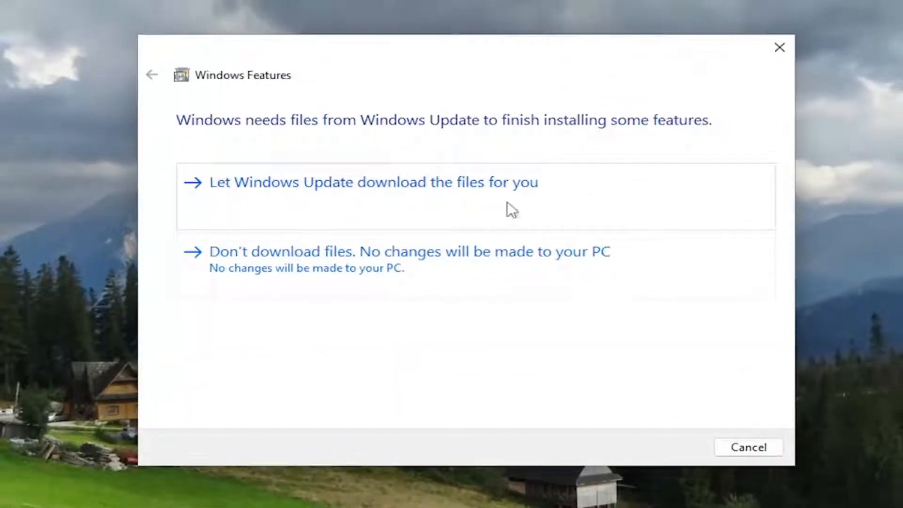
- Let Windows Update download the required files and finish installing the .NET features
left_click(374, 181)
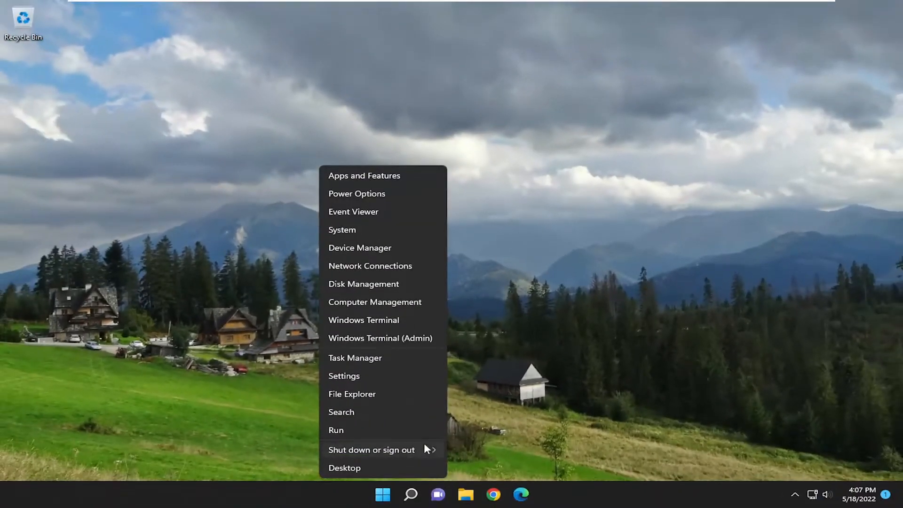
- Restart the PC from the Start button's Shut down or sign out menu
left_click(371, 449)
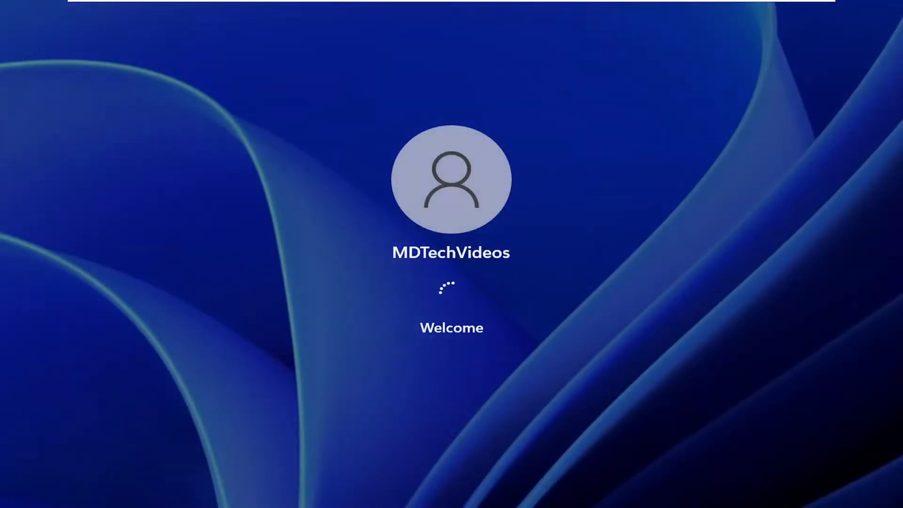